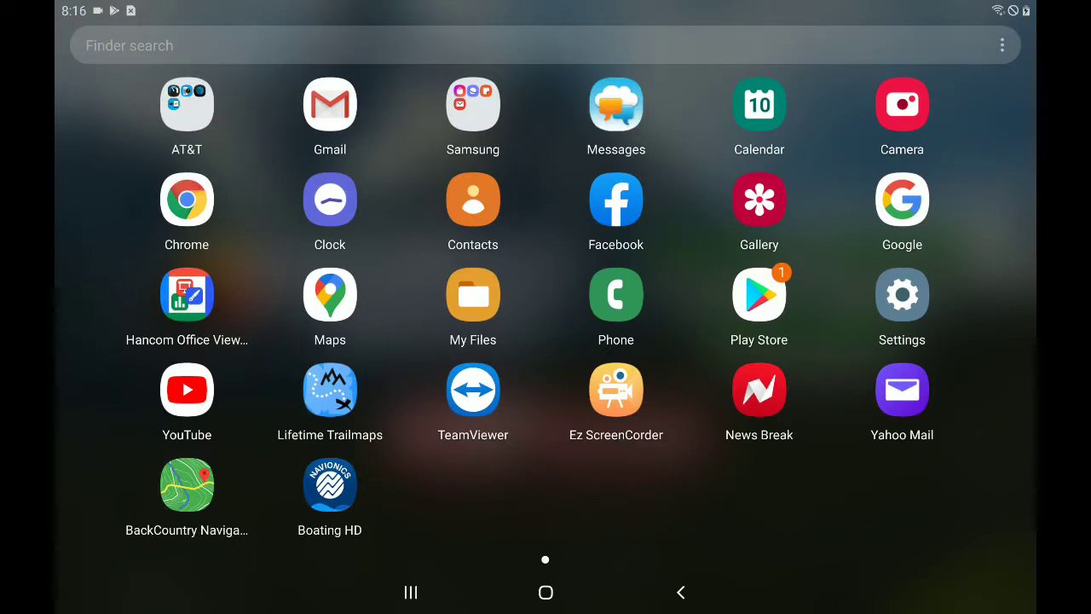
Step: Search the store for email apps, then launch Samsung Email from the Samsung folder
text(em)
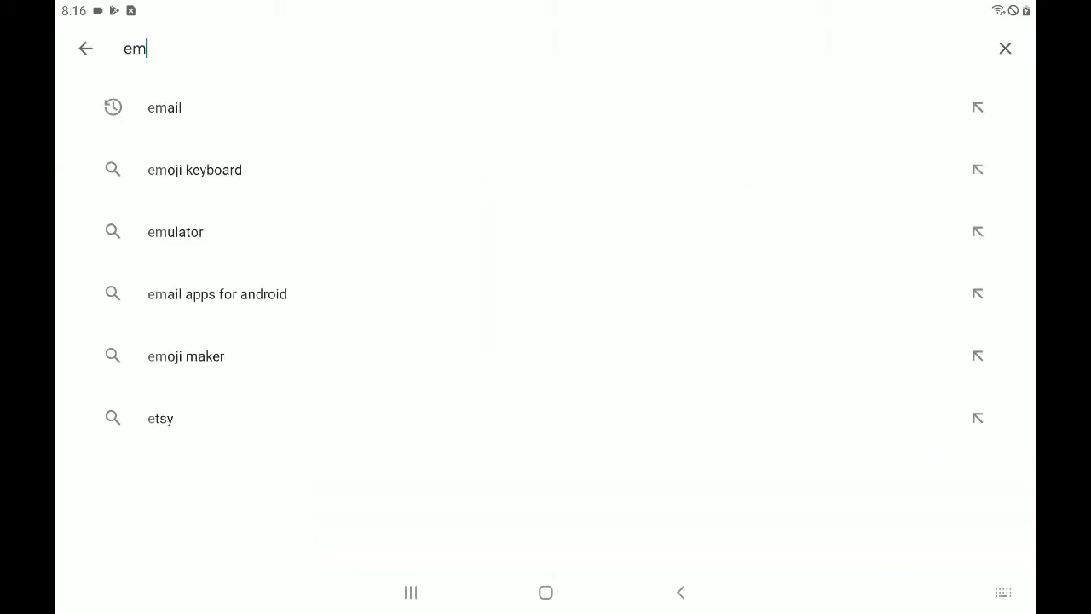
click(164, 107)
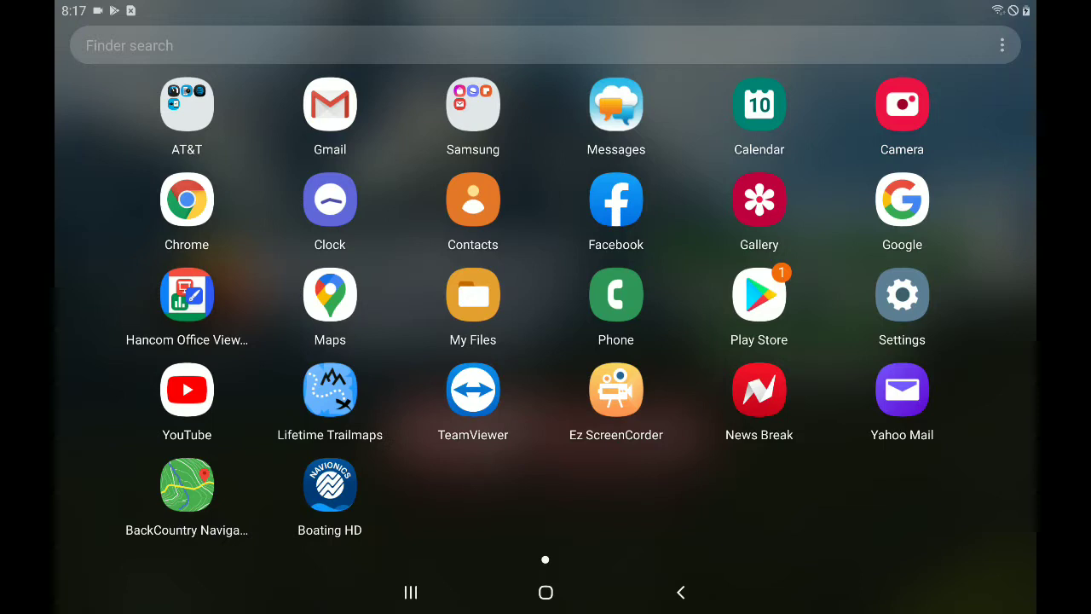
click(472, 104)
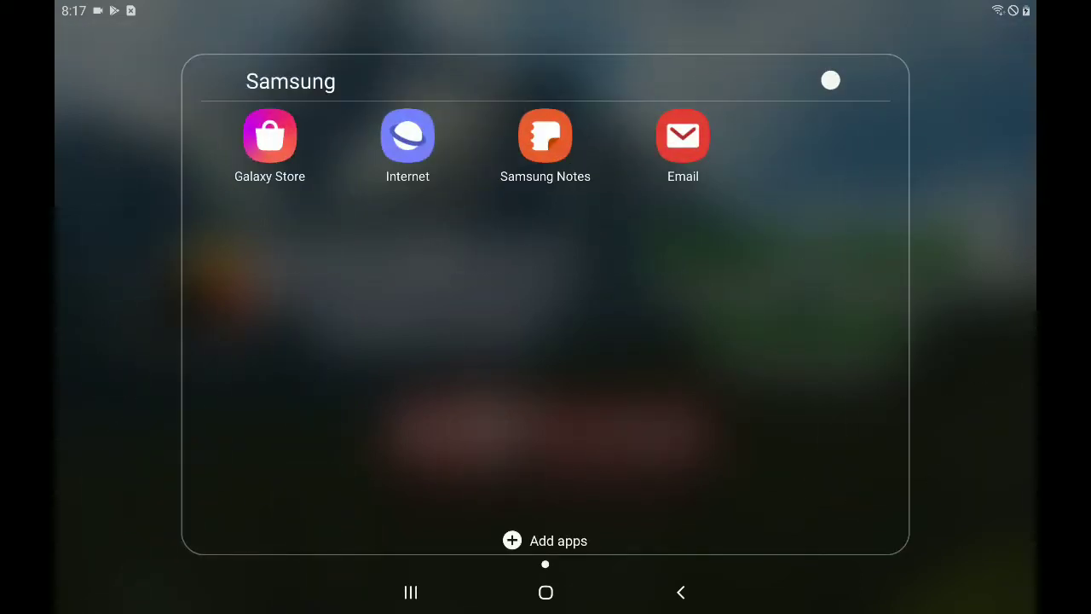
click(682, 135)
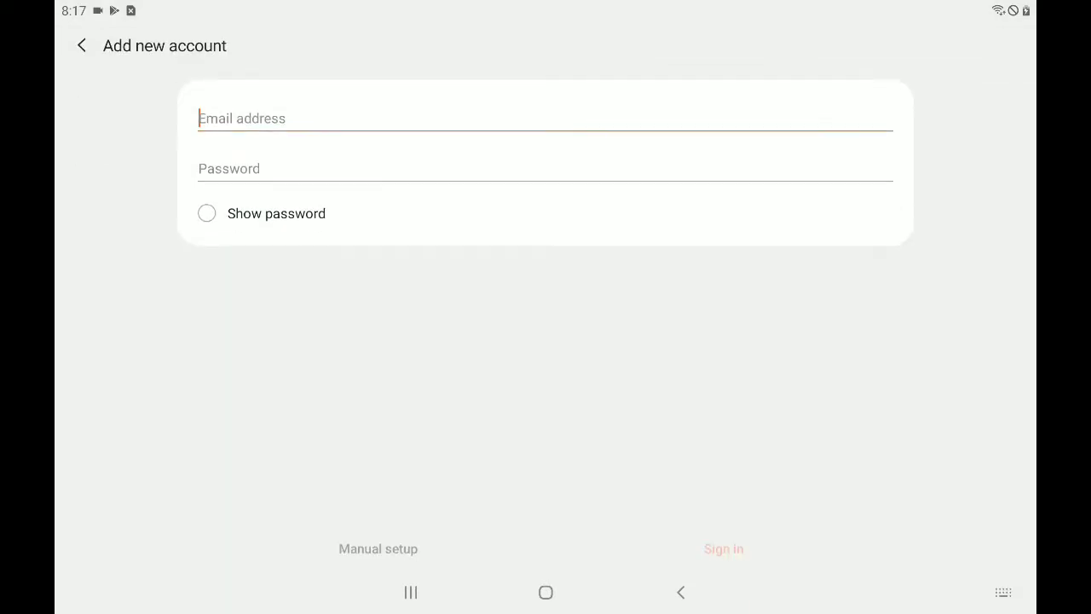
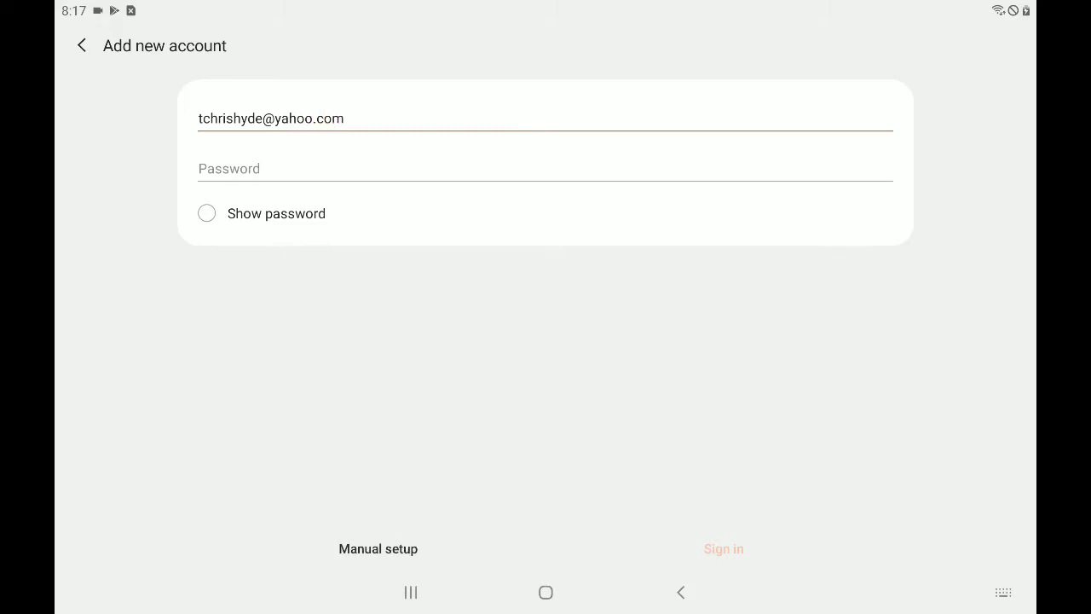
click(723, 548)
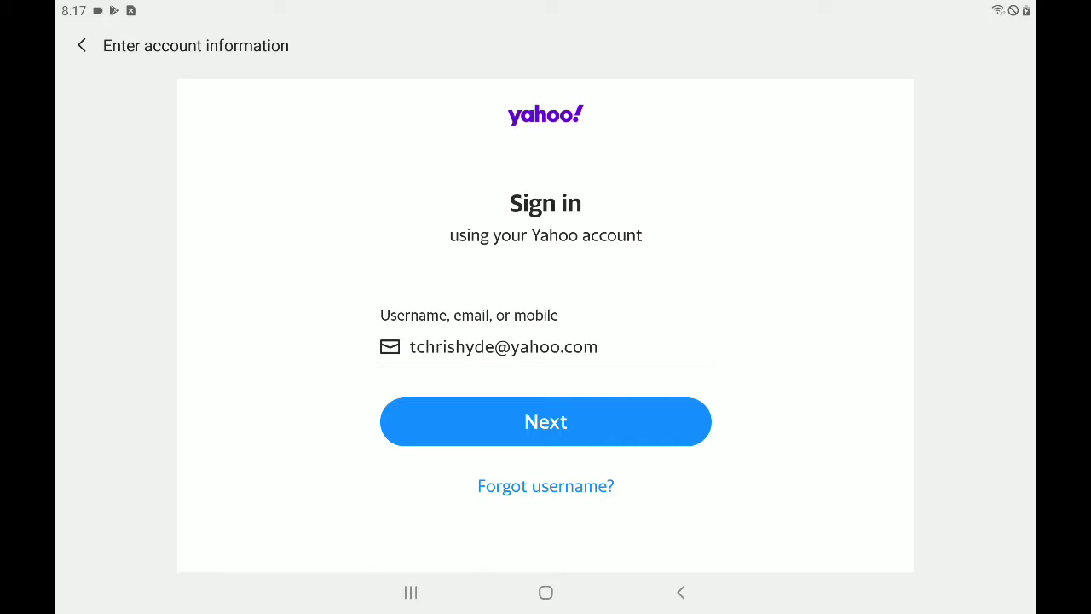
click(545, 421)
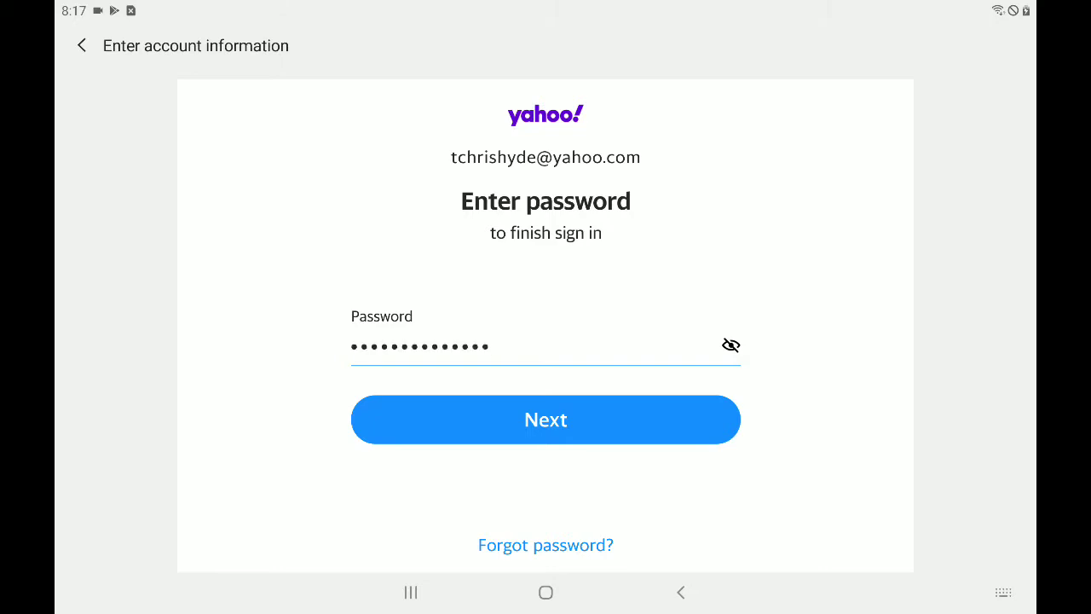
click(546, 419)
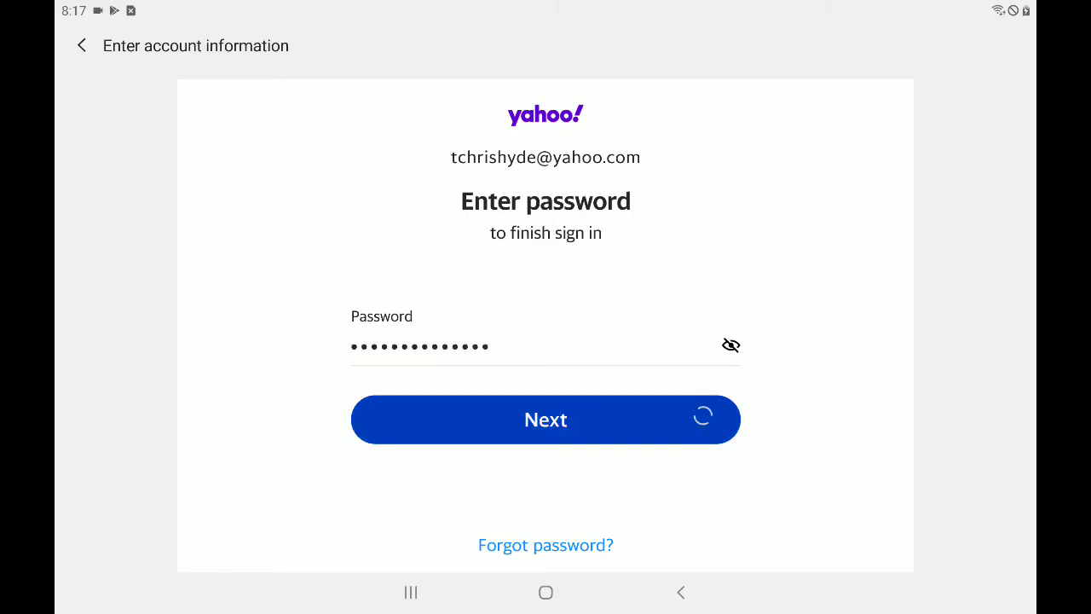
click(545, 419)
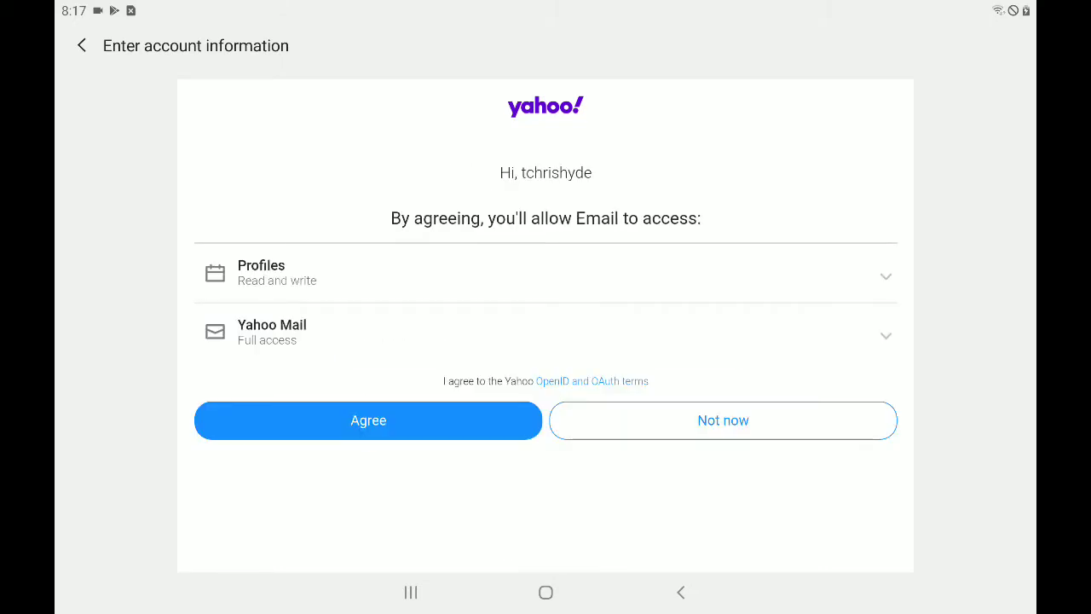
click(368, 419)
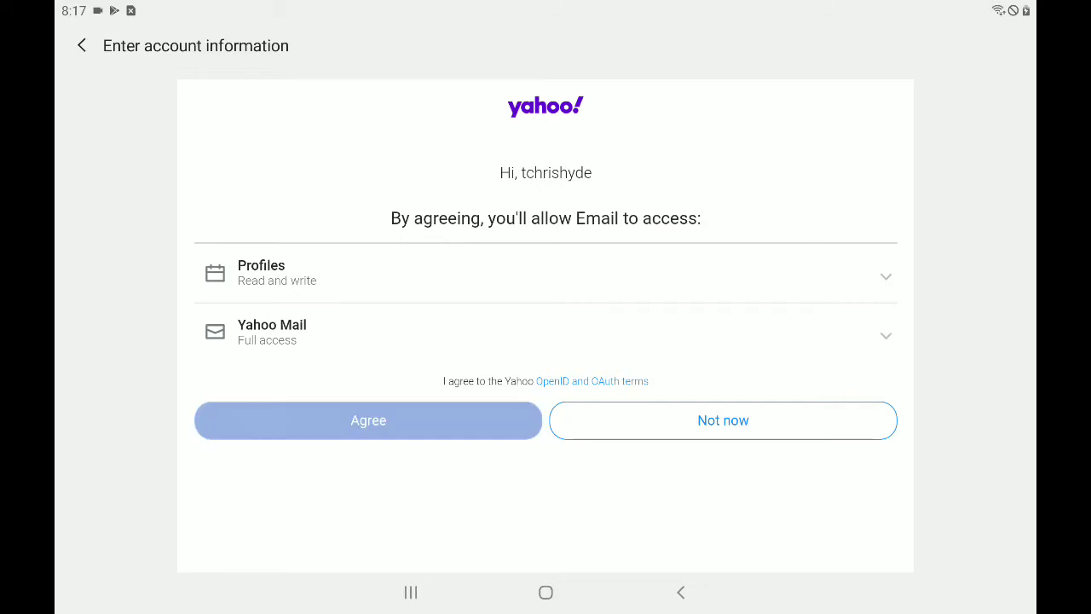
click(368, 420)
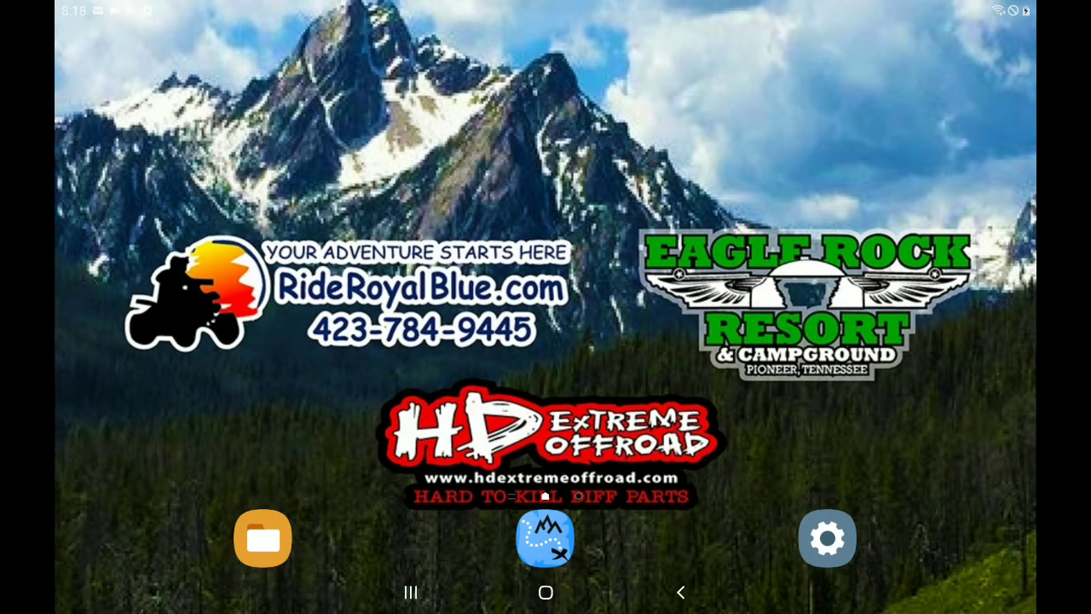
Step: Launch Lifetime Trailmaps and open its SELECT ACCOUNT chooser
click(545, 538)
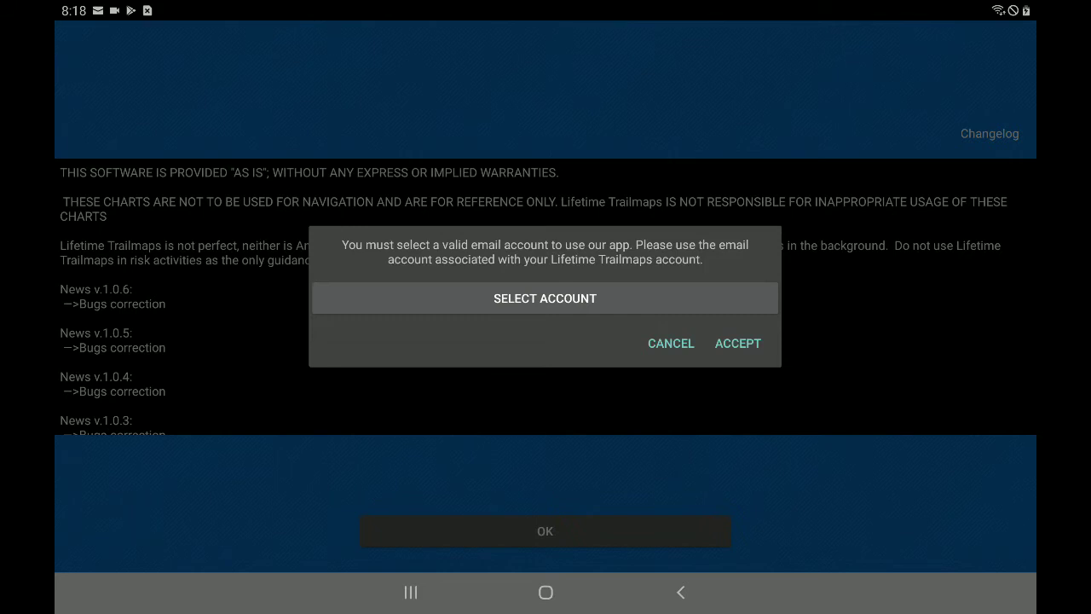
click(544, 297)
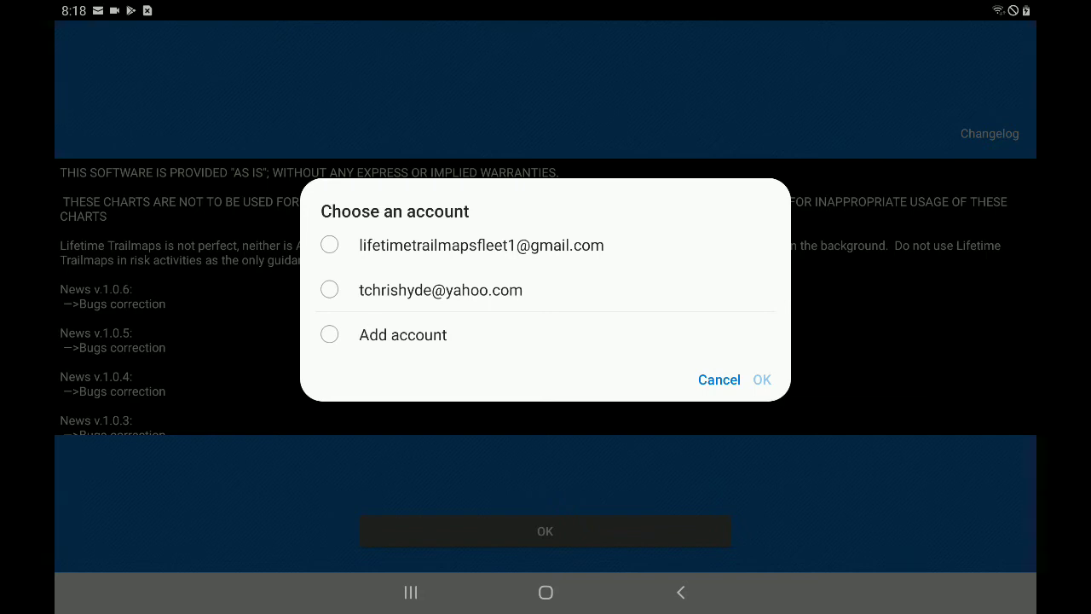
Step: Select the yahoo.com account in Choose an account and confirm with OK
click(330, 289)
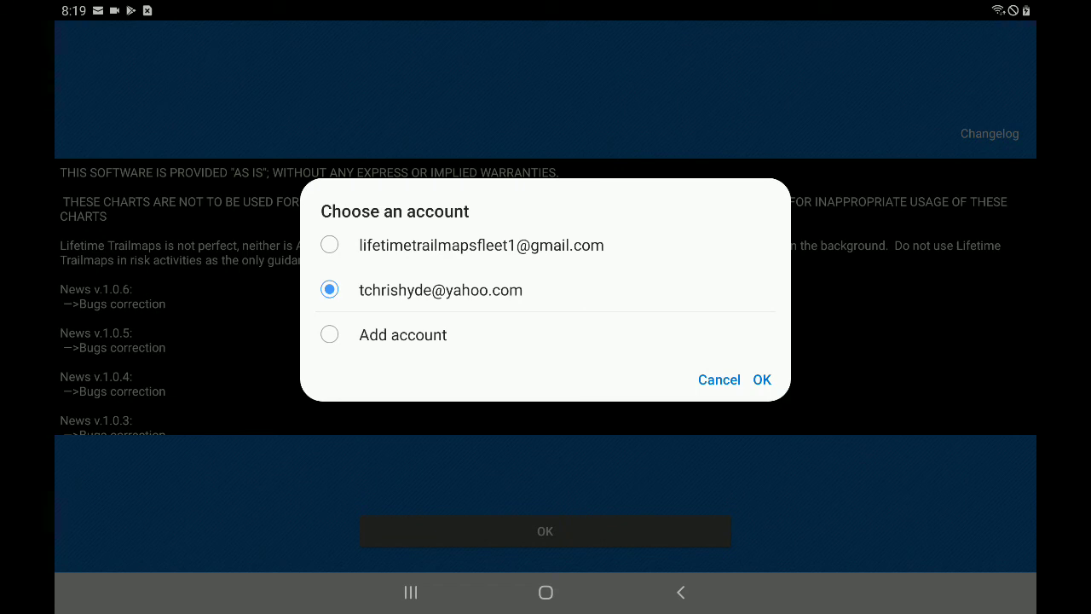
click(761, 379)
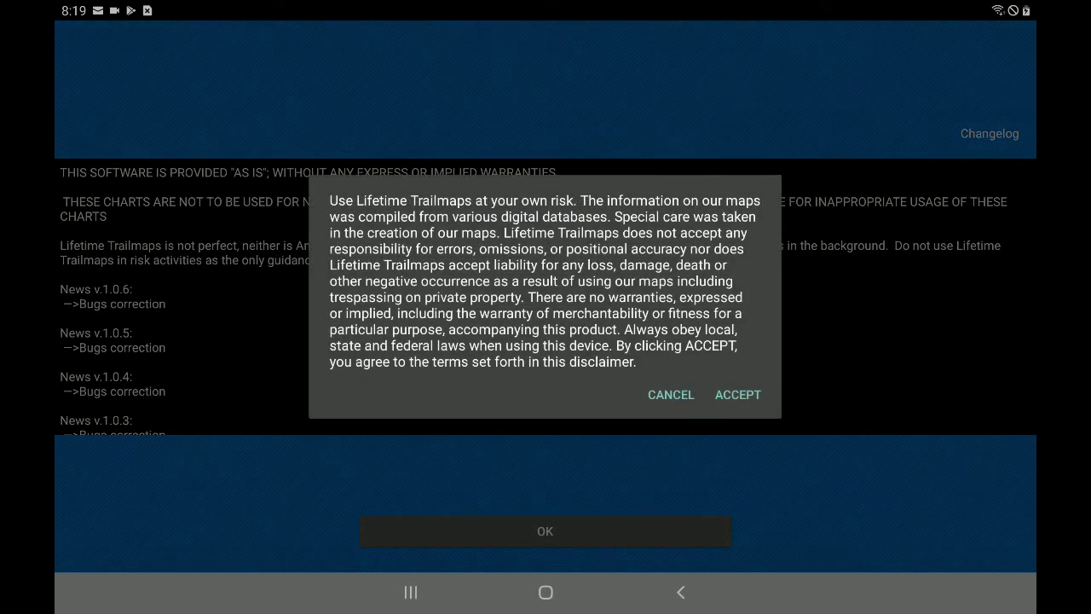